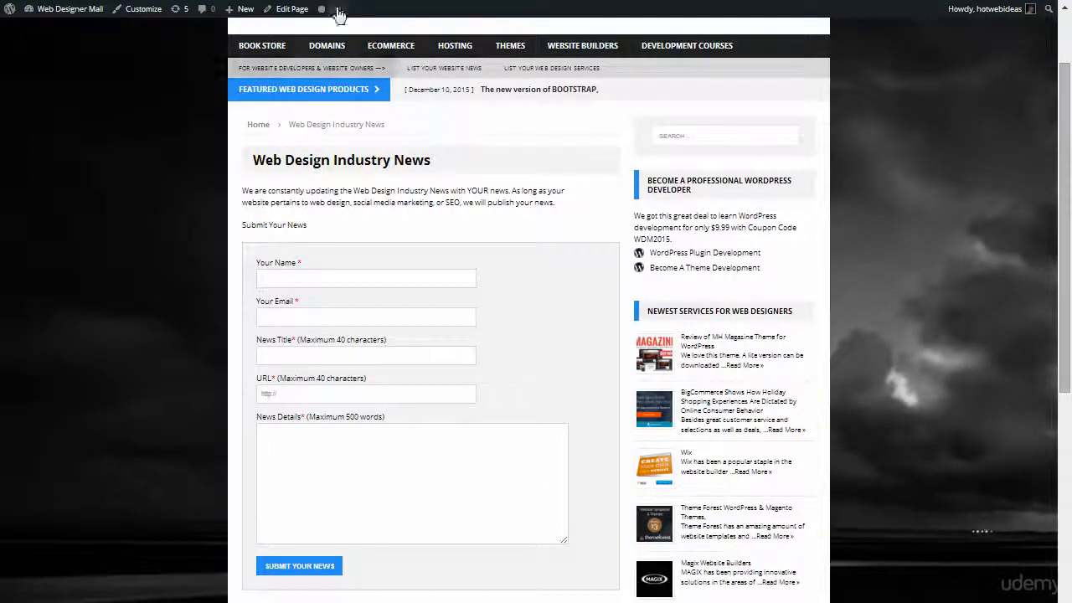
Open the Web Design Industry News page in the editor from the admin bar.
left_click(291, 10)
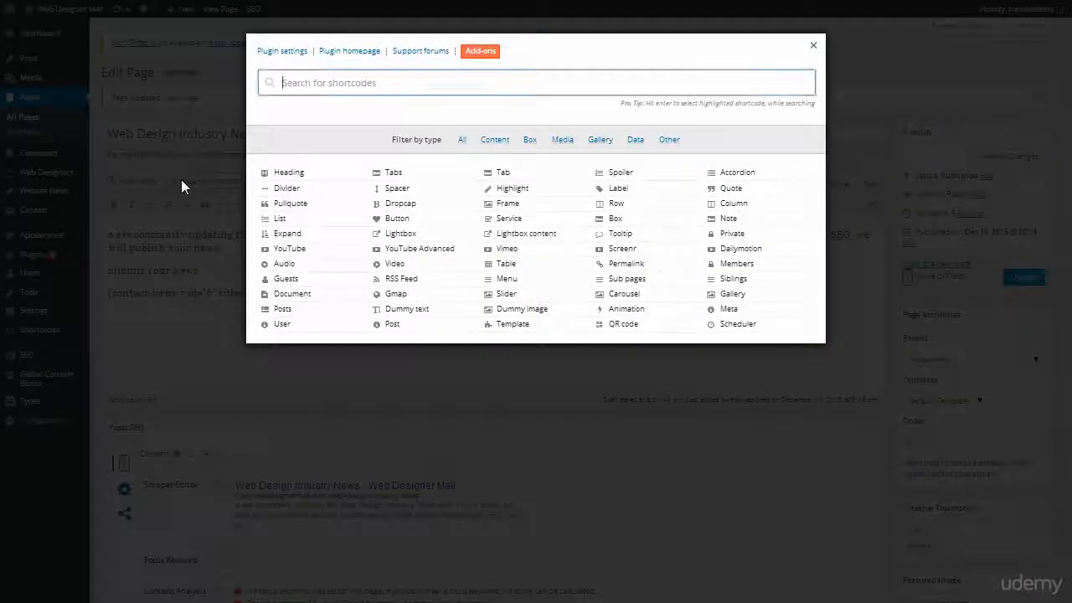
mouse_move(398, 218)
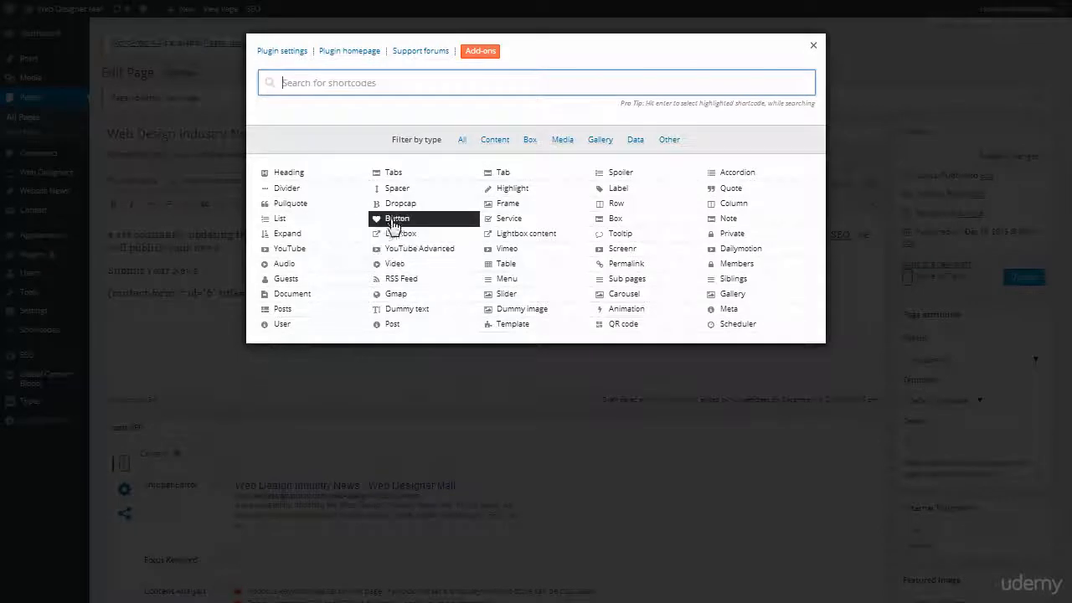
Configure a Dropcap shortcode for 'W' with Flat style and size 3.
left_click(396, 219)
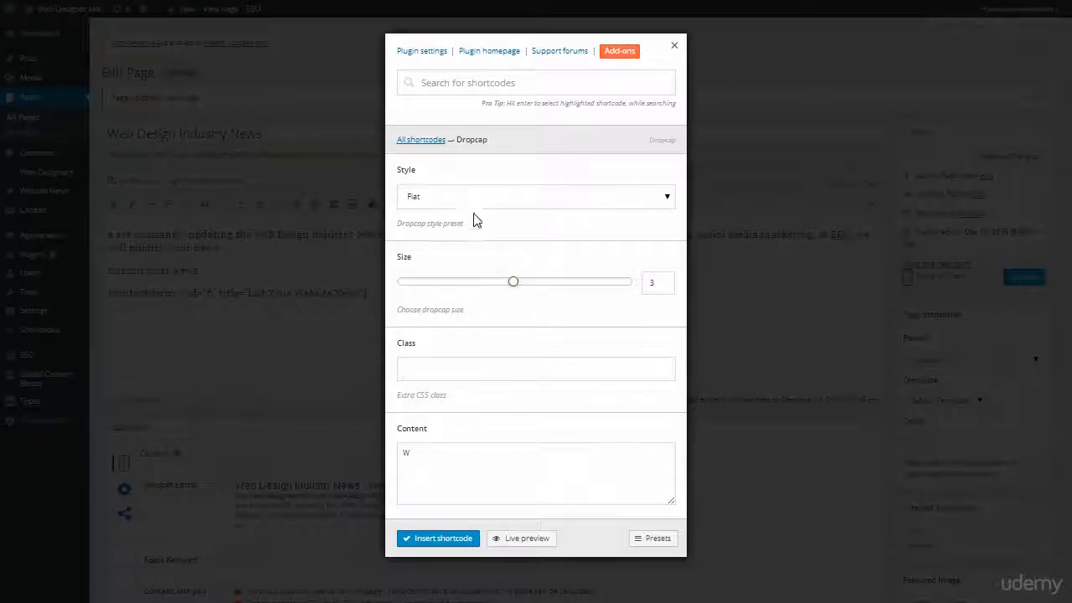
left_click(536, 196)
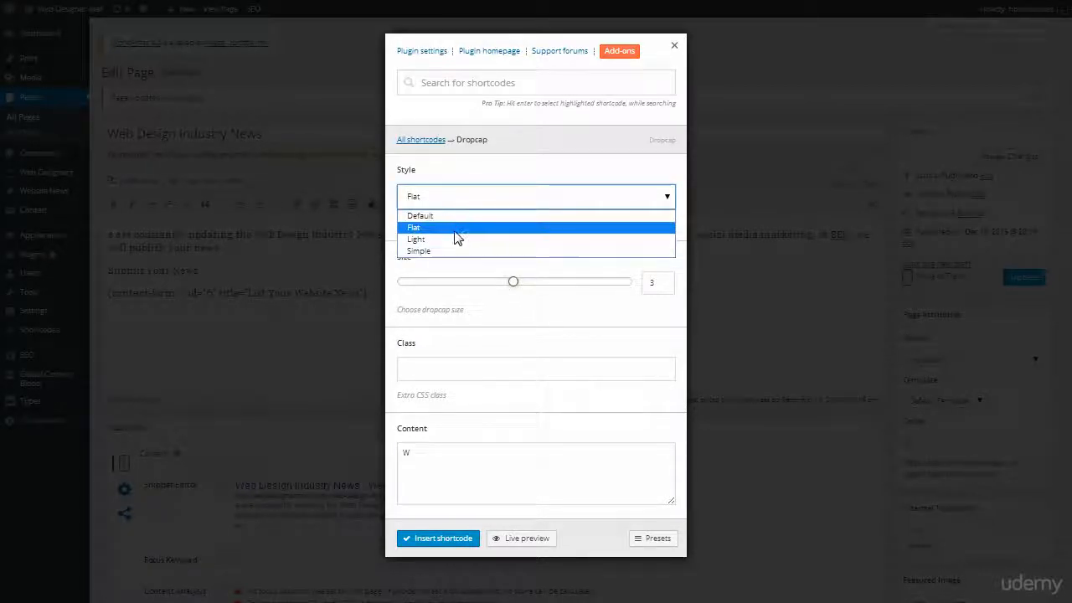
left_click(413, 227)
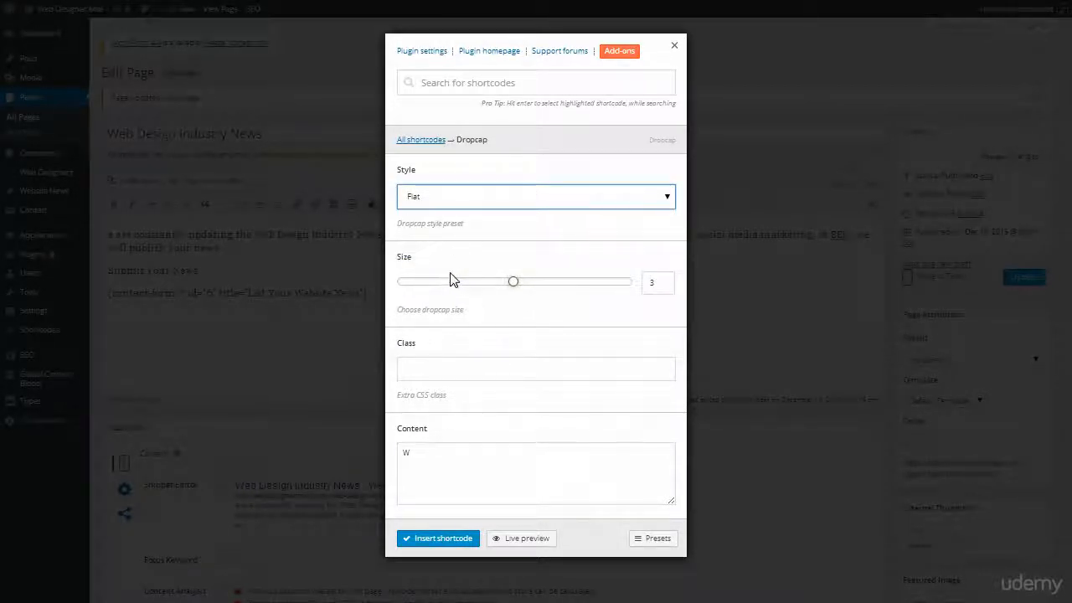
left_click(536, 195)
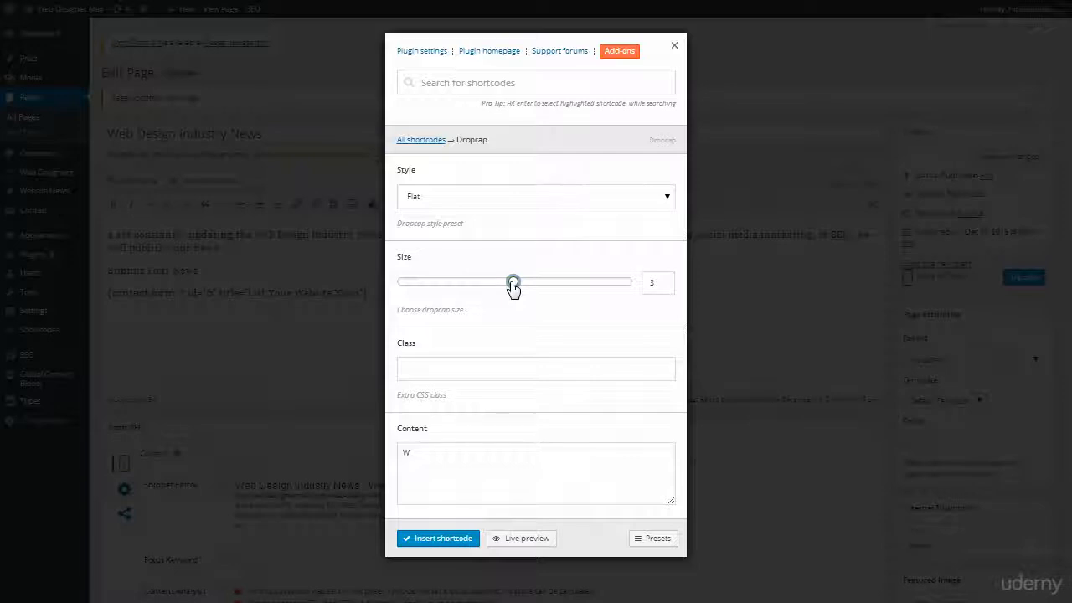
left_click_drag(513, 281, 630, 282)
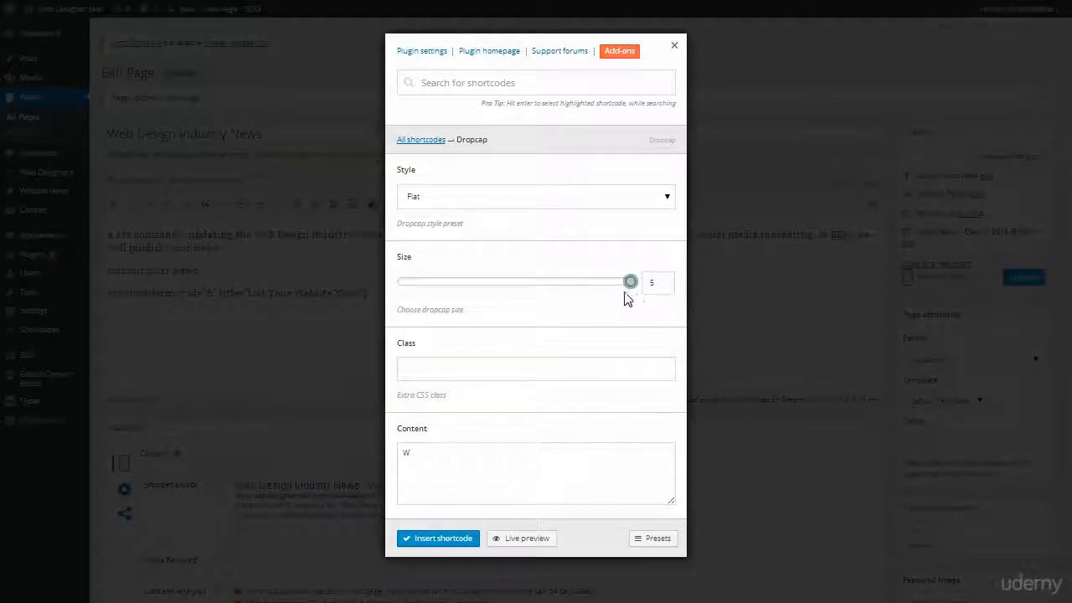
left_click_drag(631, 281, 513, 281)
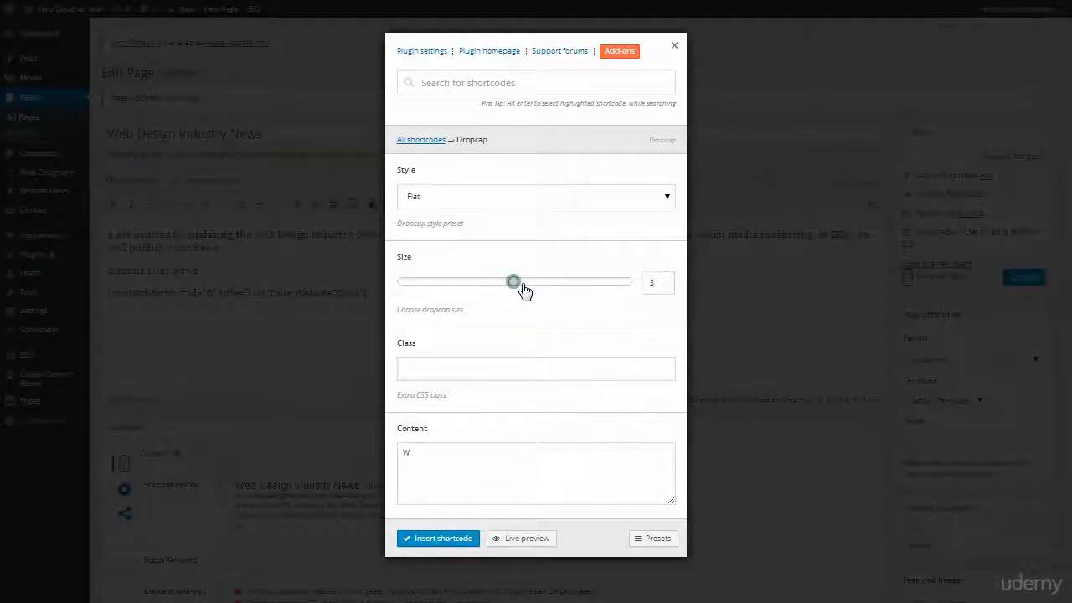
left_click(512, 369)
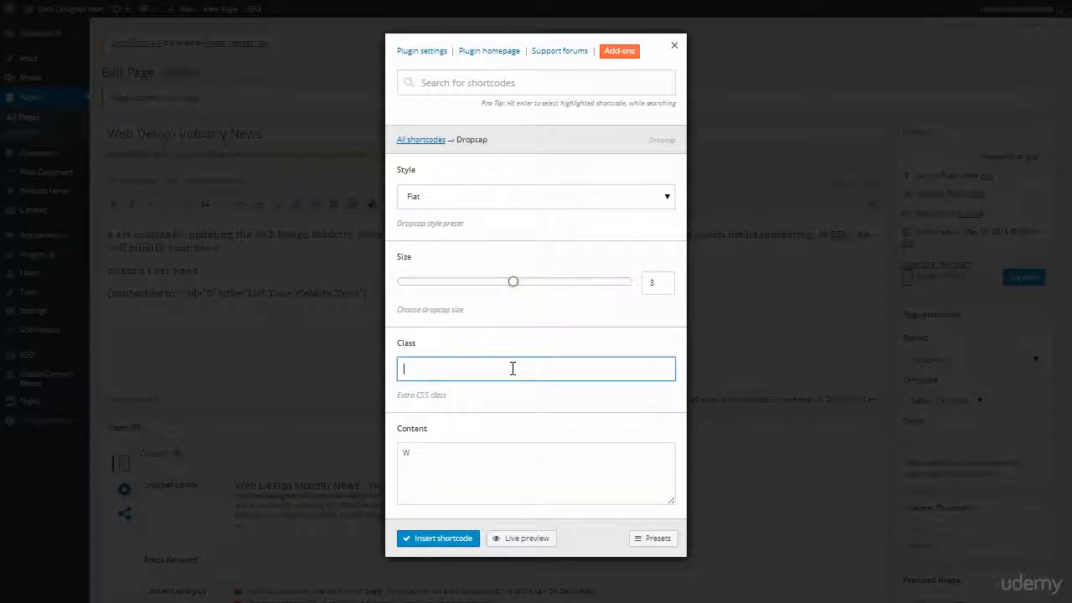
Live-preview the drop cap in the Light, Simple and Default styles.
left_click(536, 473)
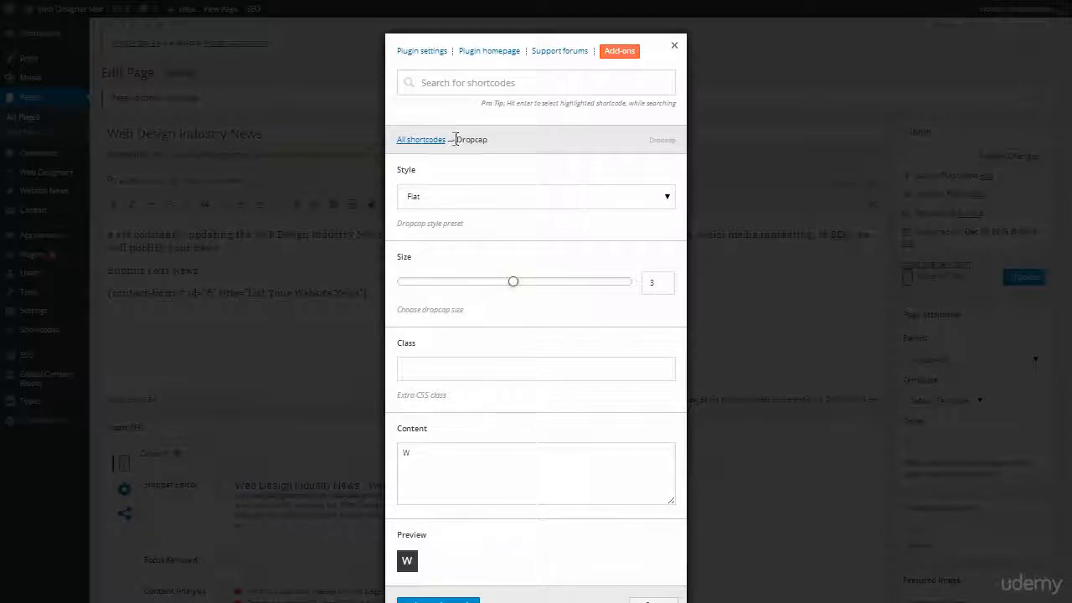
left_click(536, 196)
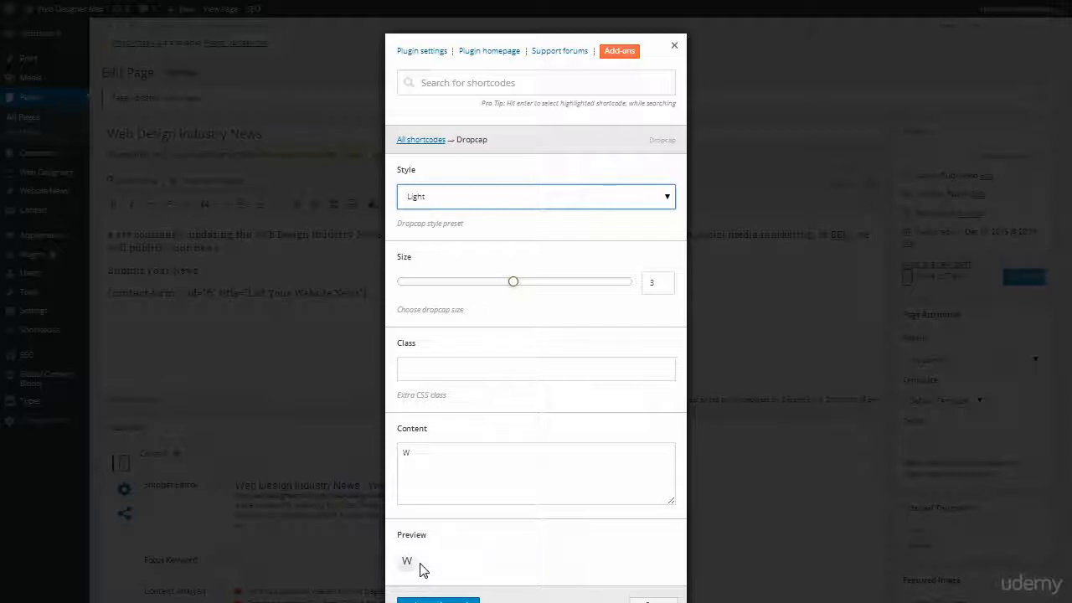
left_click(536, 196)
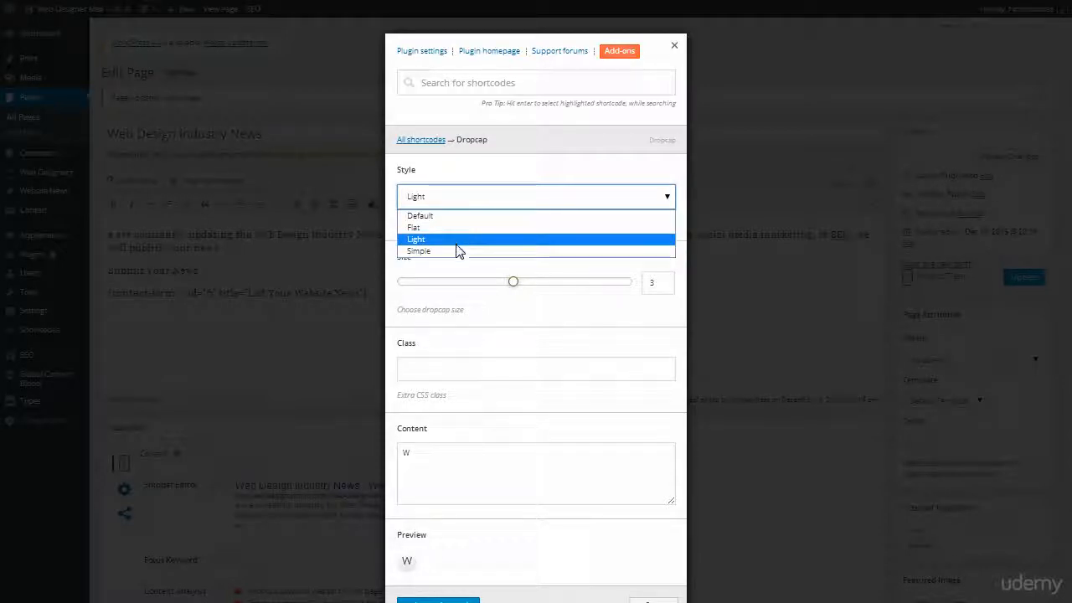
left_click(418, 251)
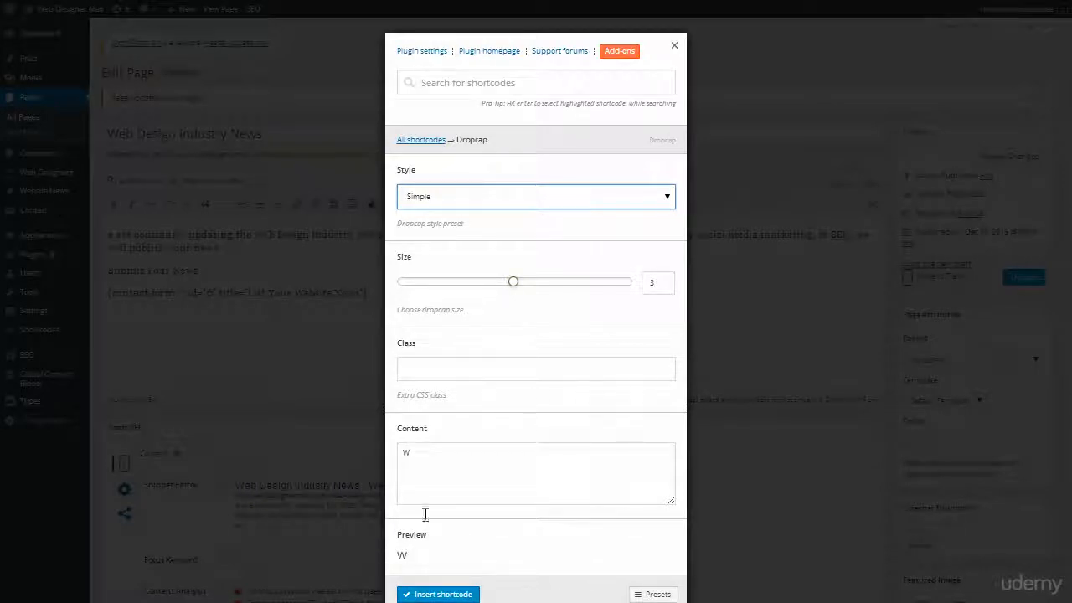
left_click(535, 196)
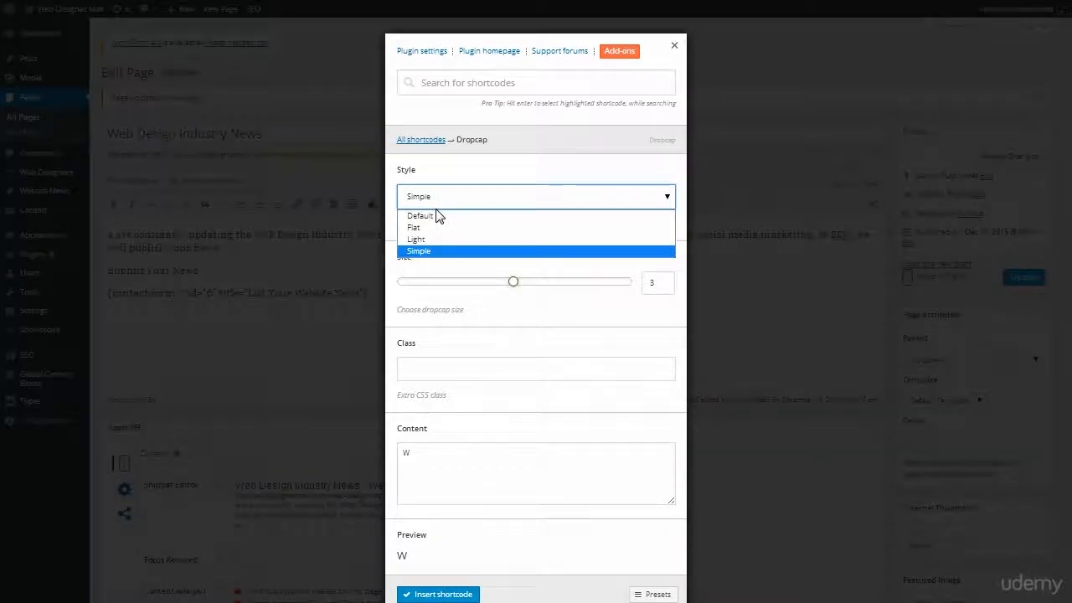
left_click(419, 215)
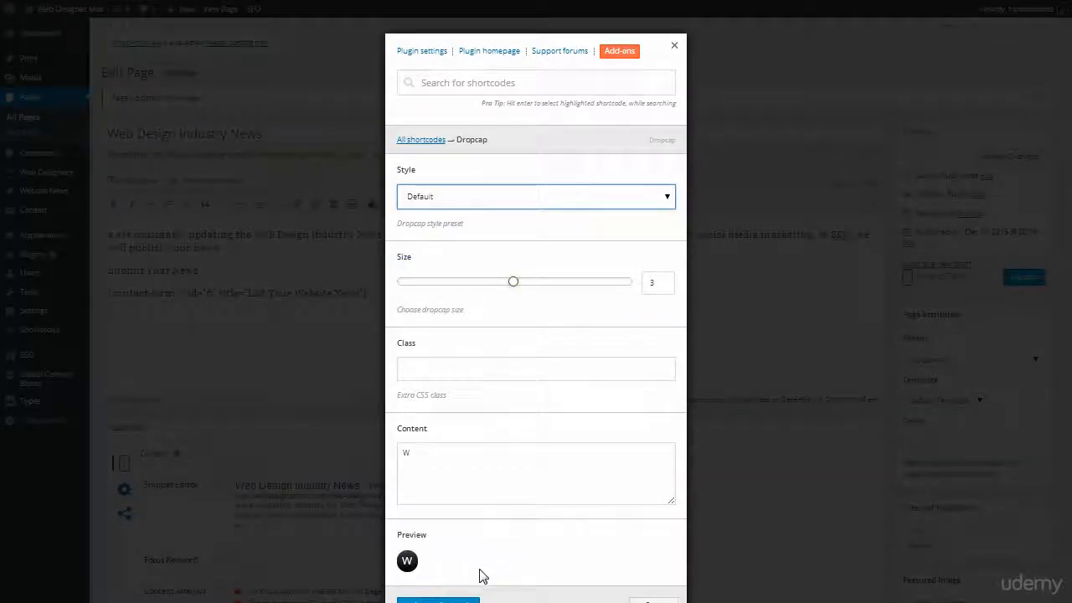
Switch back to Flat style and insert the W drop cap into the intro paragraph.
left_click(535, 196)
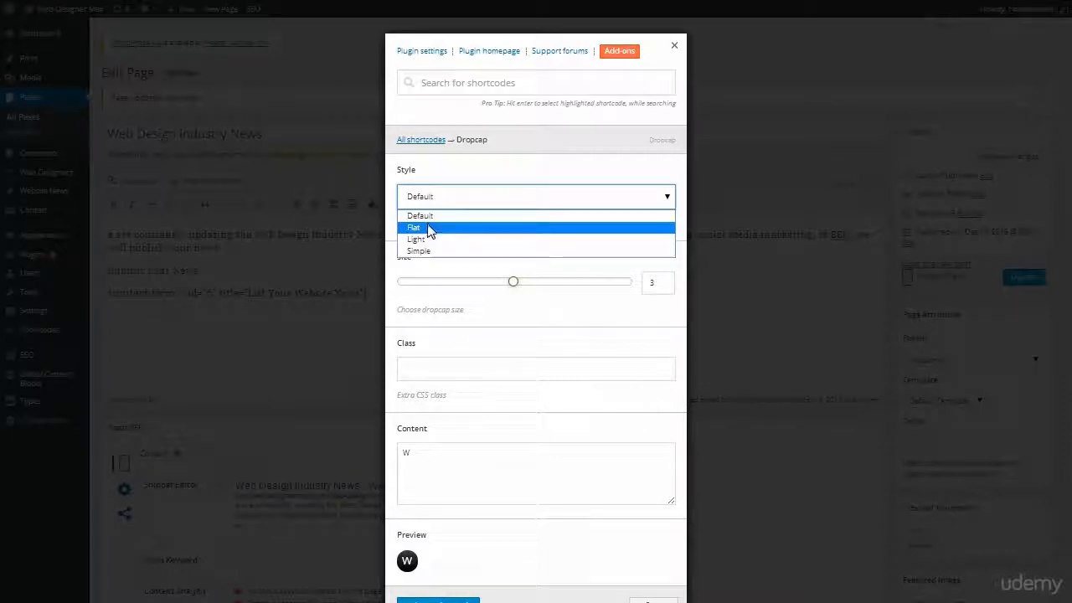
left_click(413, 227)
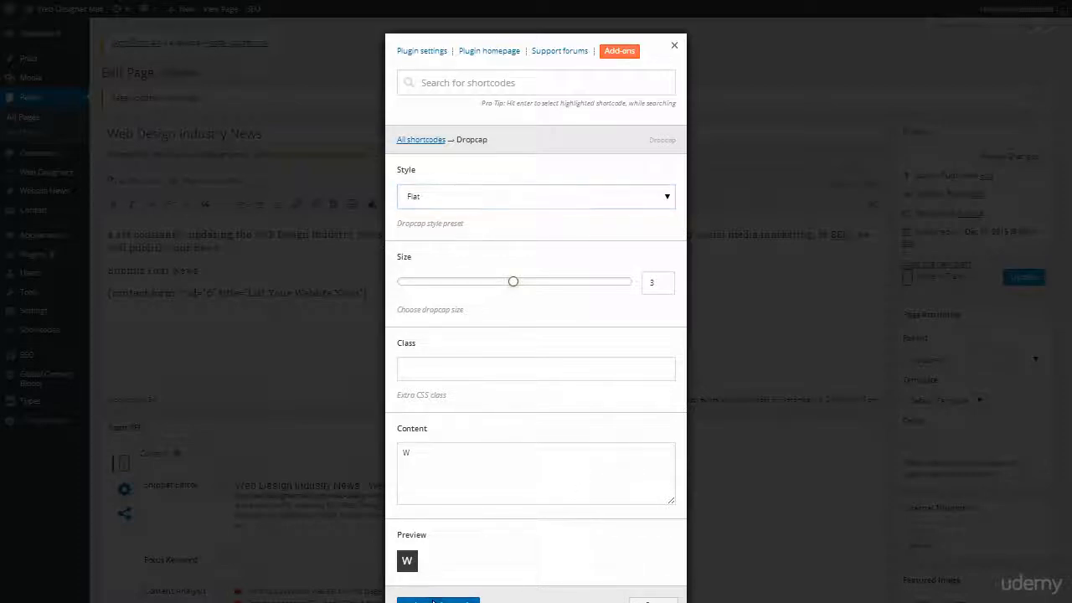
left_click(674, 46)
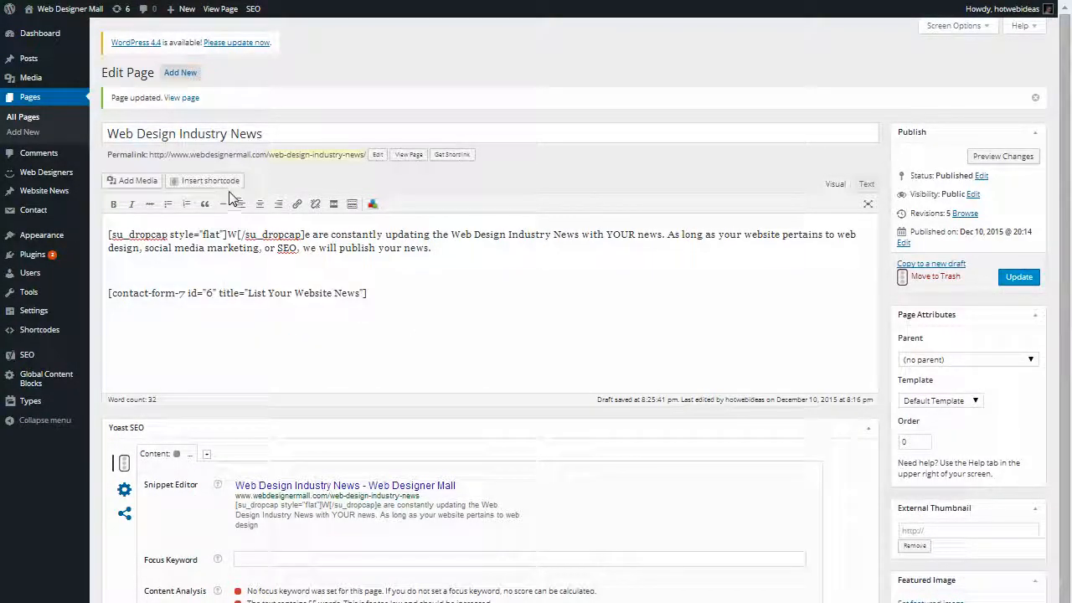
Reopen the shortcode gallery from above the editor.
left_click(205, 180)
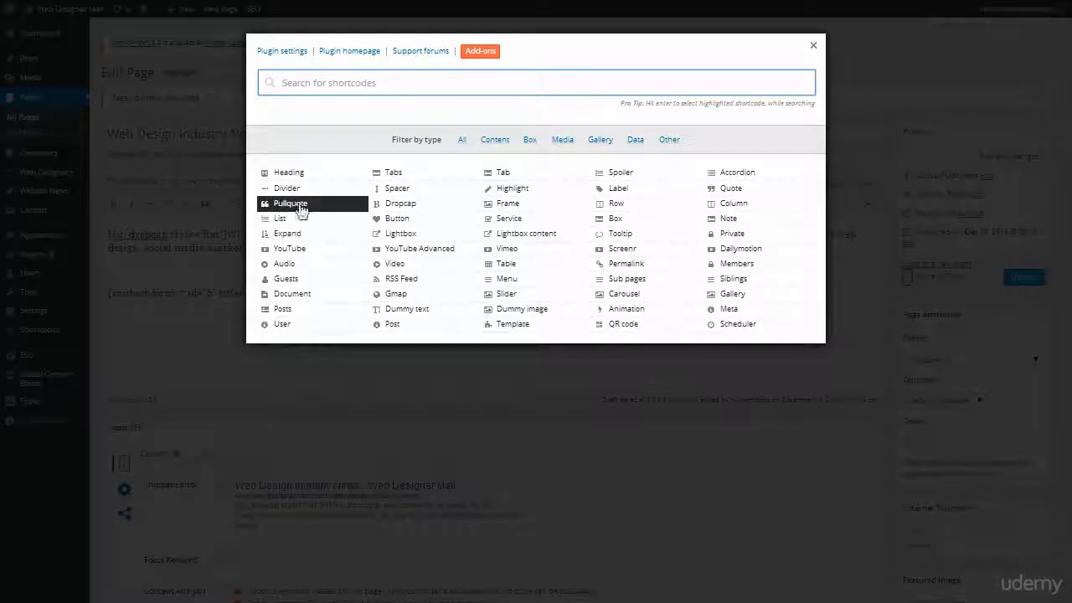
Insert a Heading shortcode, Default style, centered, reading 'Submit Your News'.
left_click(288, 172)
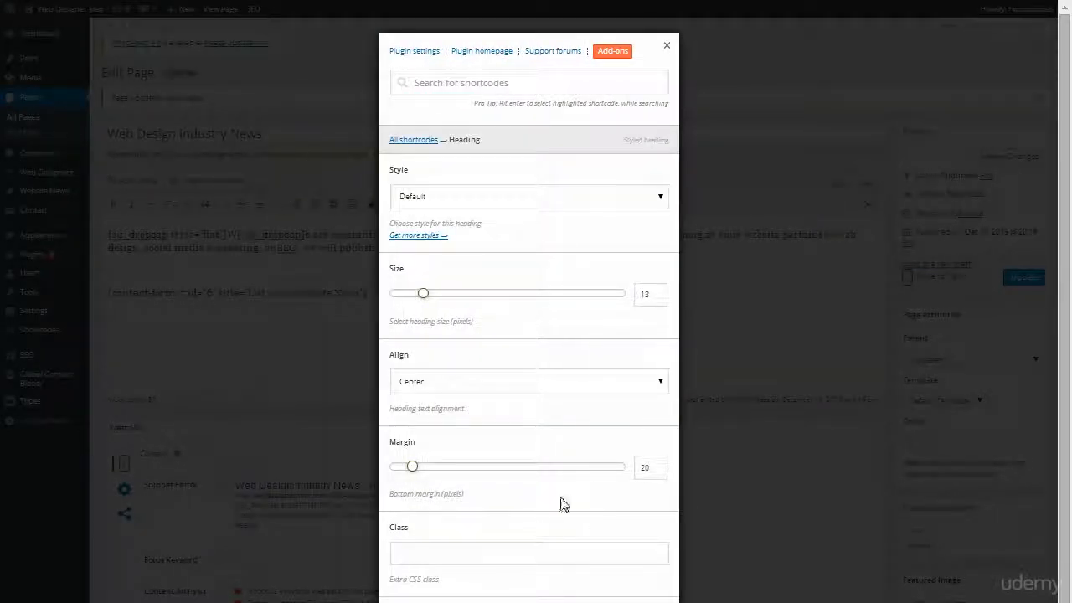
scroll("down", 3)
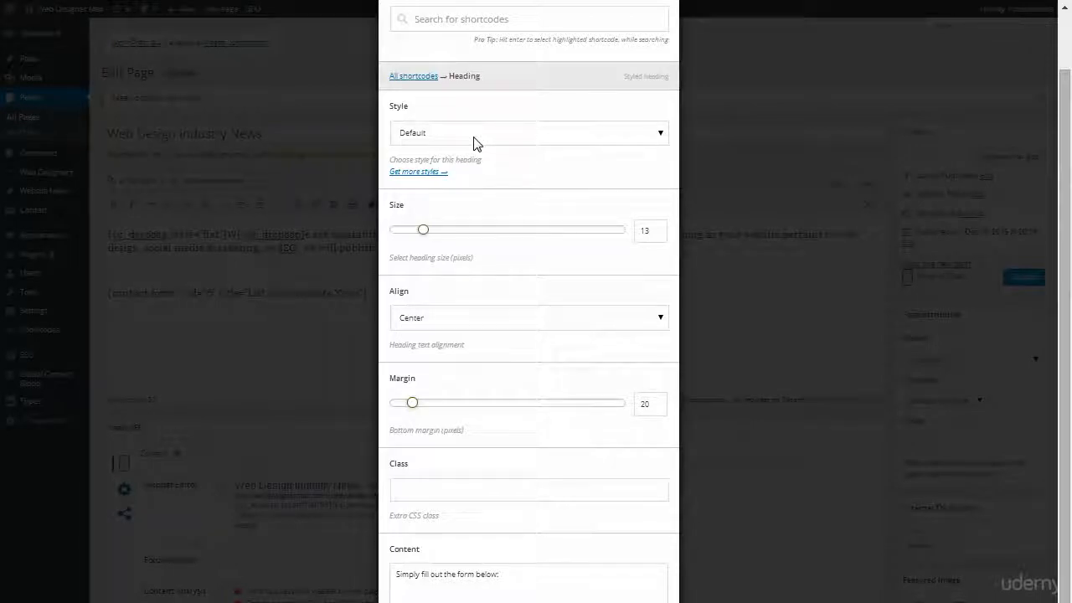
mouse_move(594, 409)
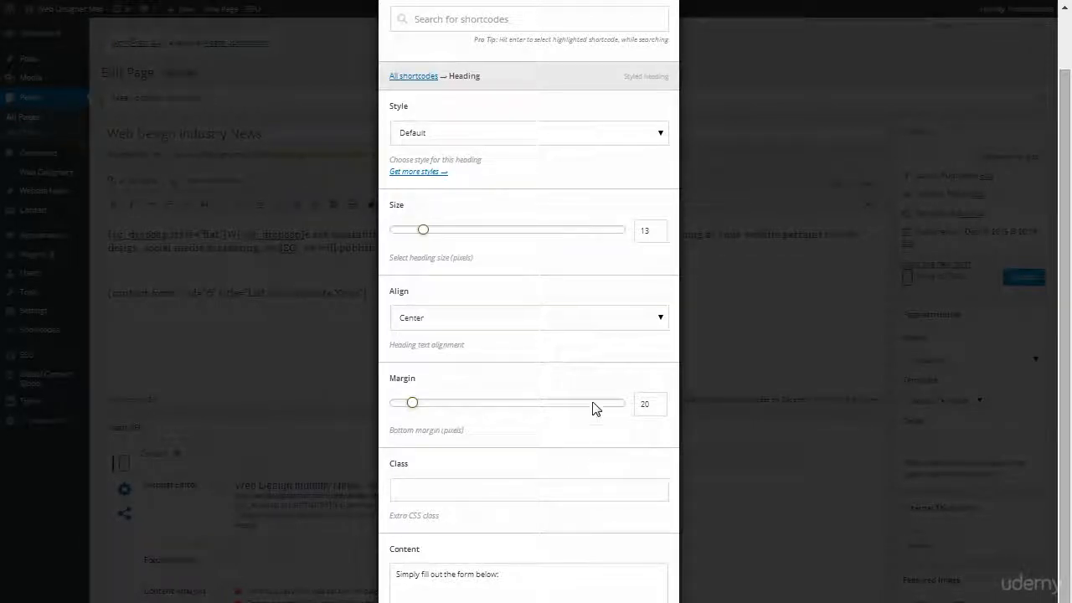
left_click(529, 132)
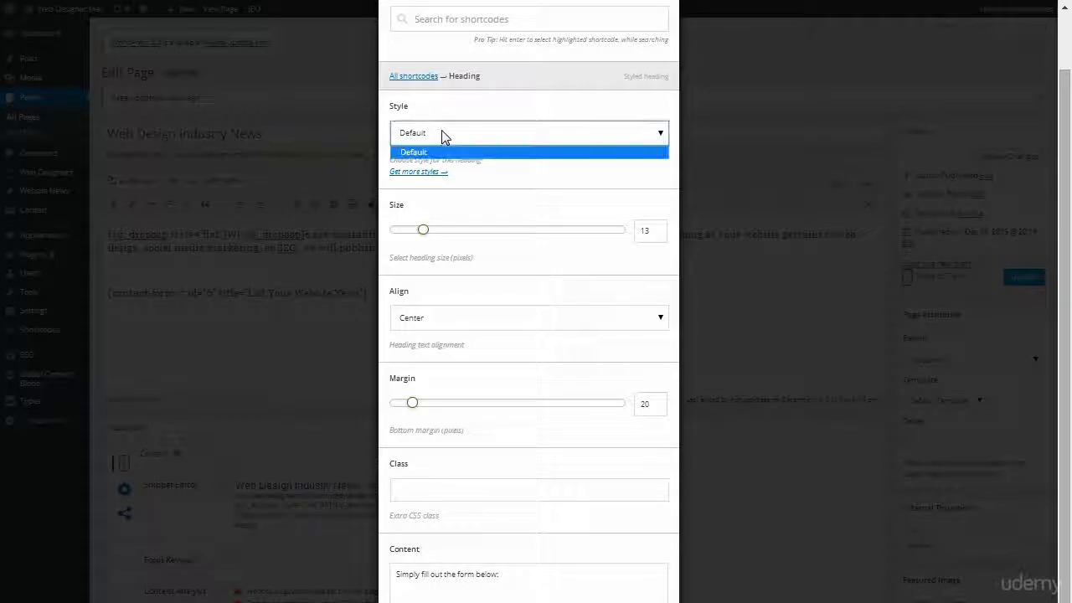
left_click(413, 151)
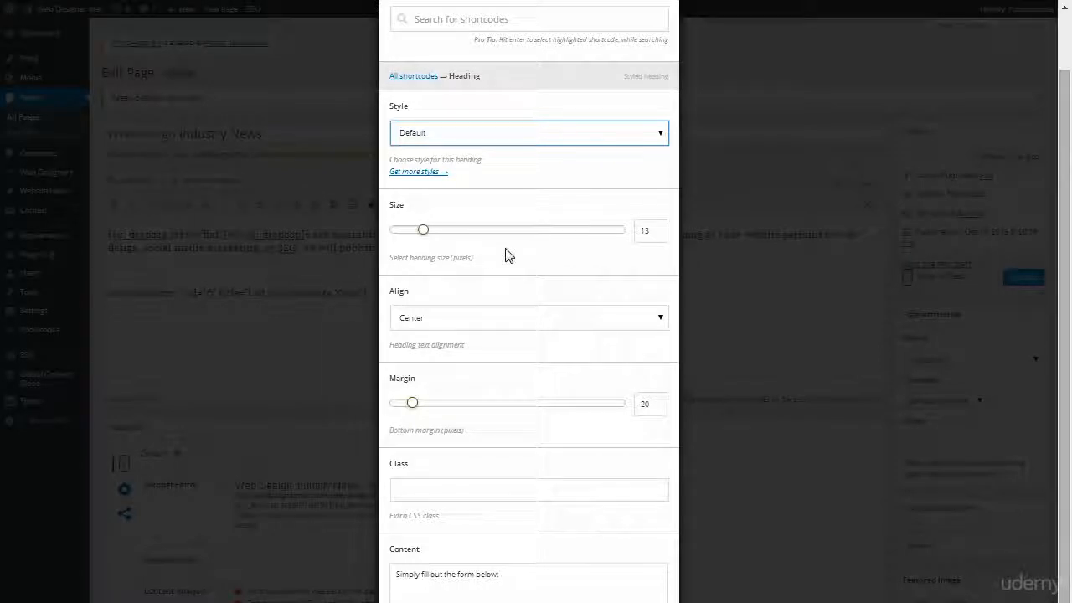
left_click(529, 316)
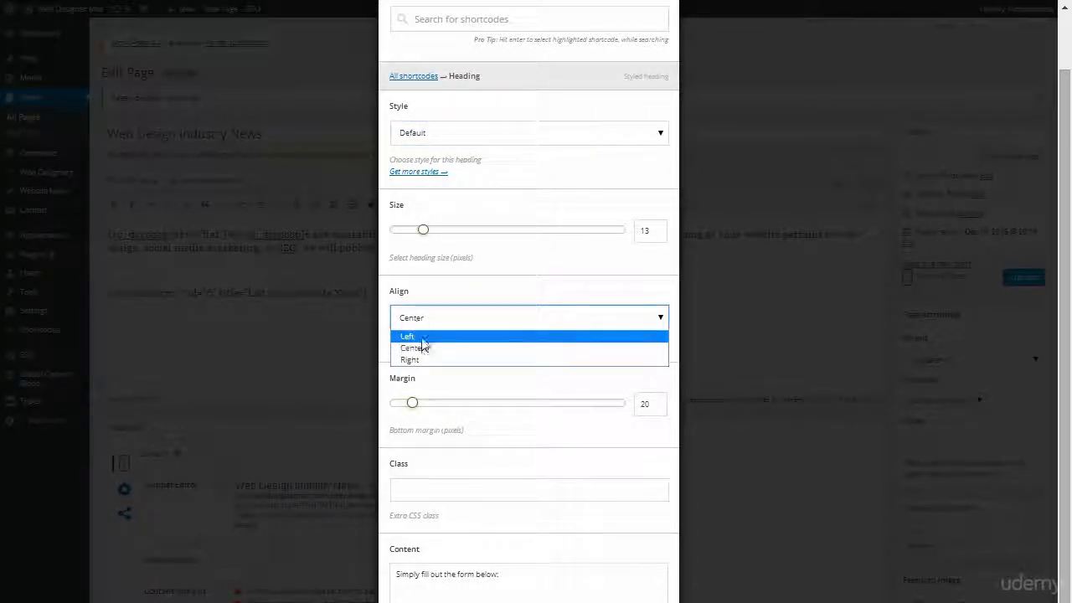
mouse_move(423, 348)
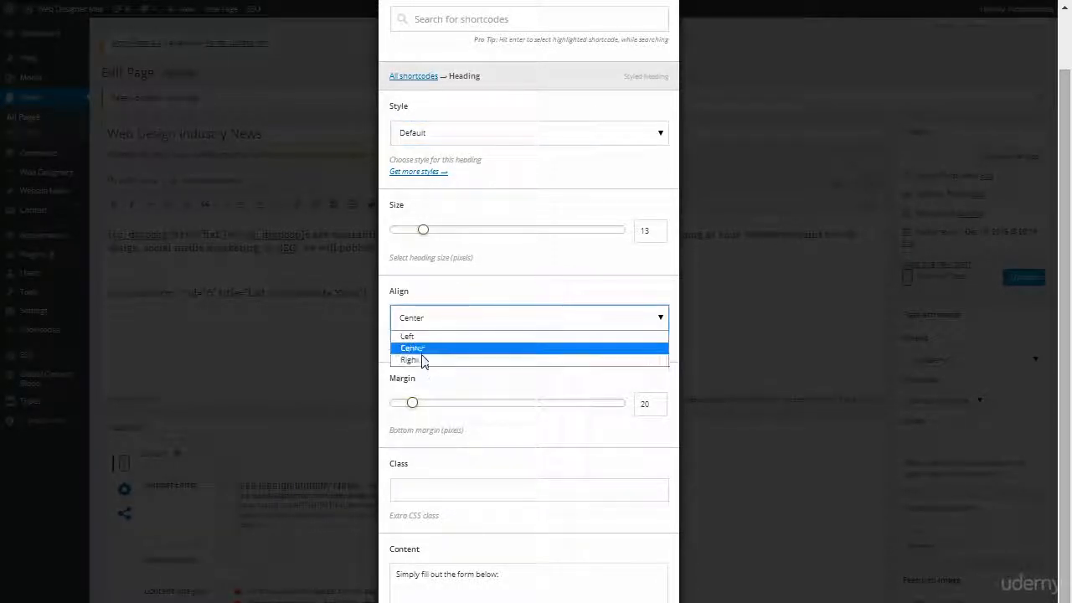
left_click(412, 348)
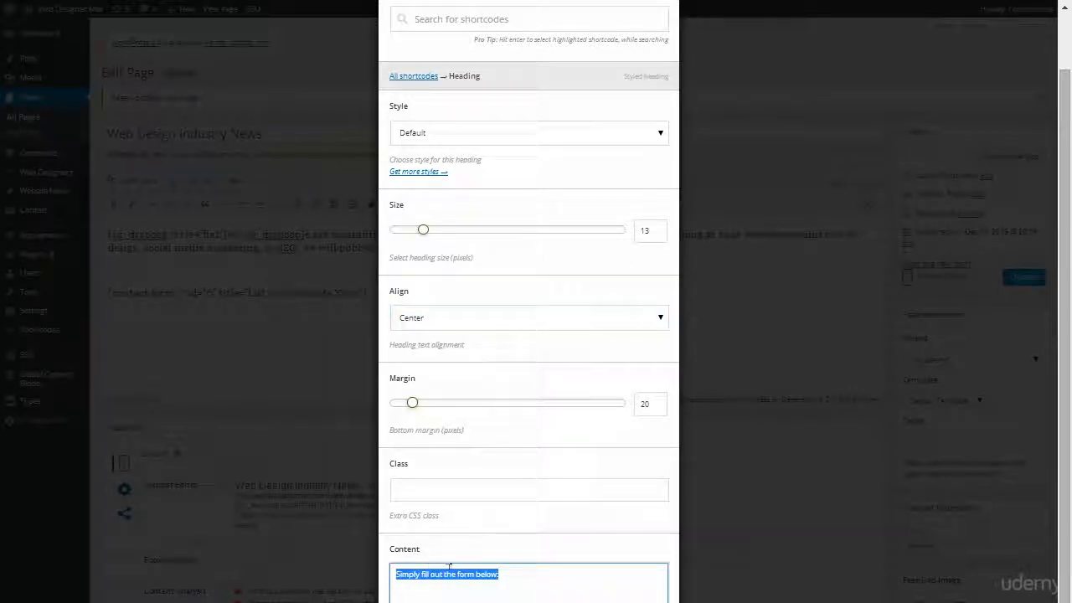
type("Submit Your News[/su_heading")
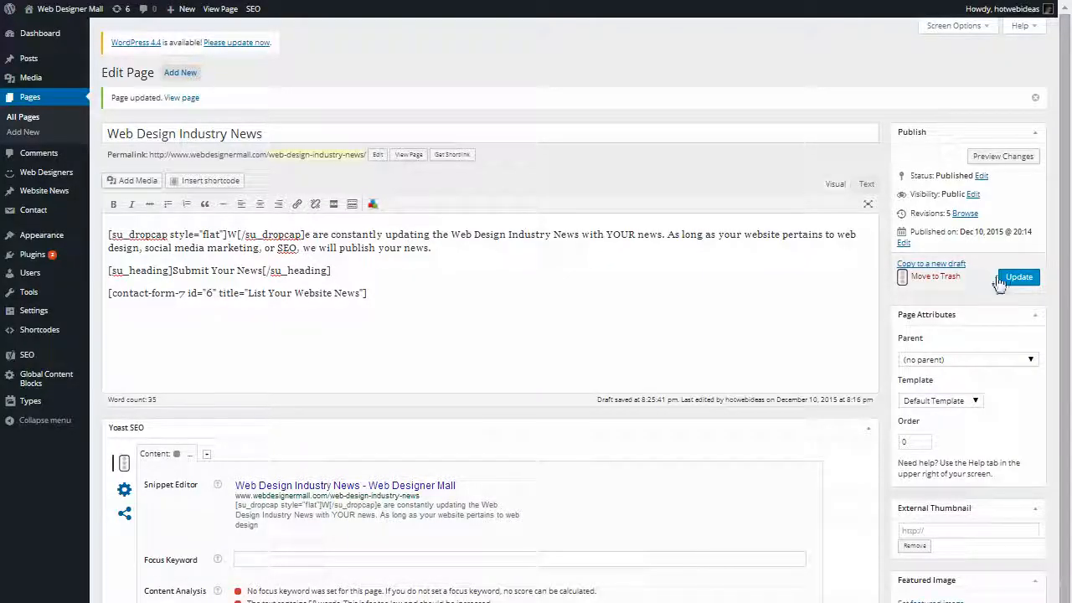
Update the Web Design Industry News page.
left_click(1019, 276)
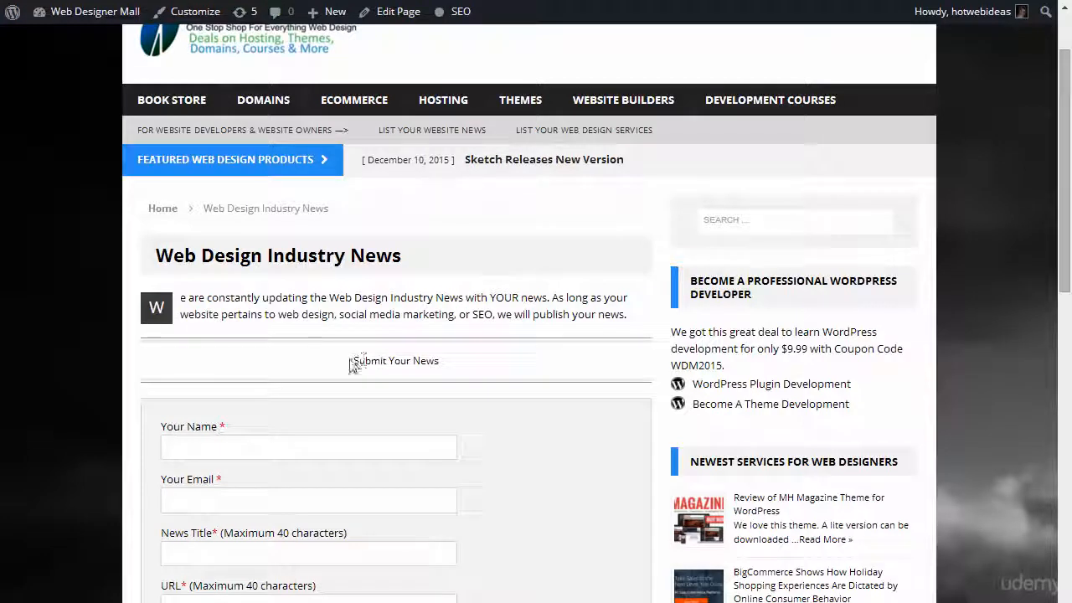
On the live page, select the centered 'Submit Your News' heading text.
double_click(395, 360)
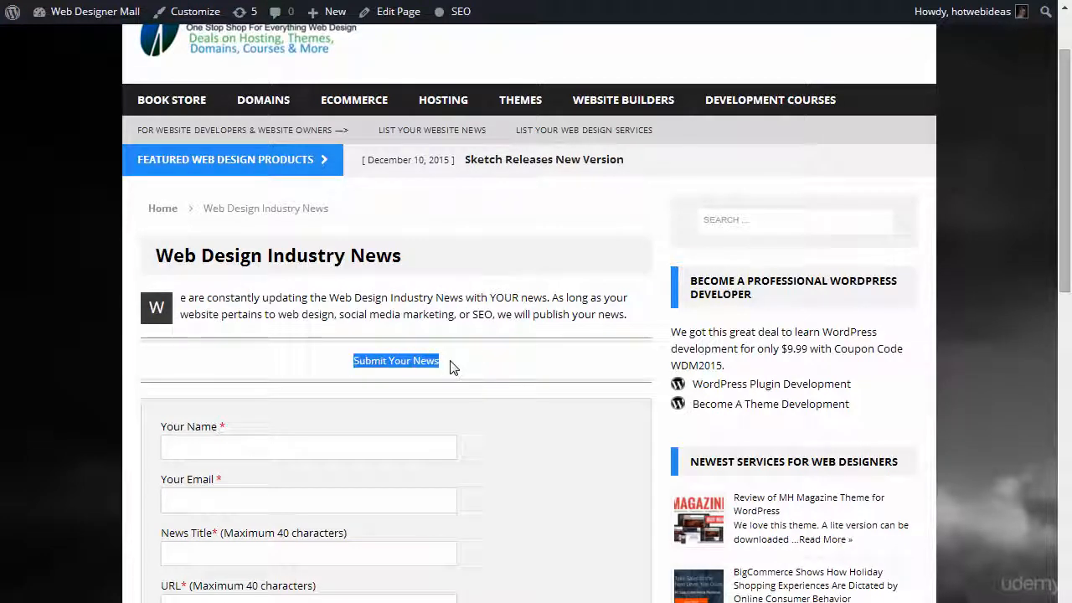